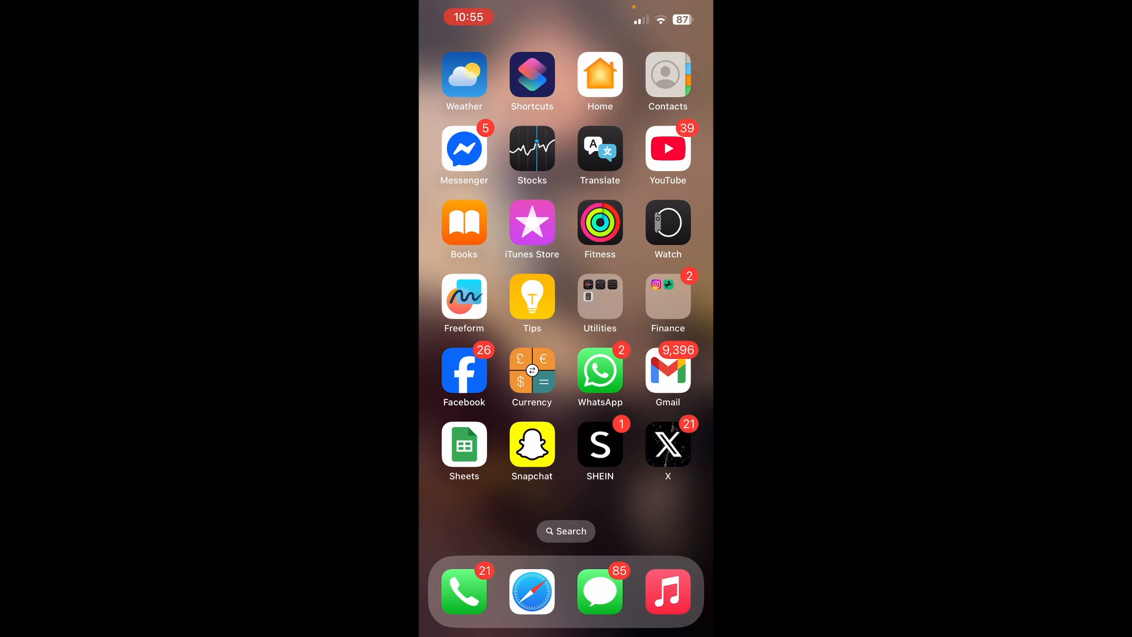
- Check that YouTube's Location under General reads United States, then return to the settings list
{"action": "left_click", "coordinate": [665, 147]}
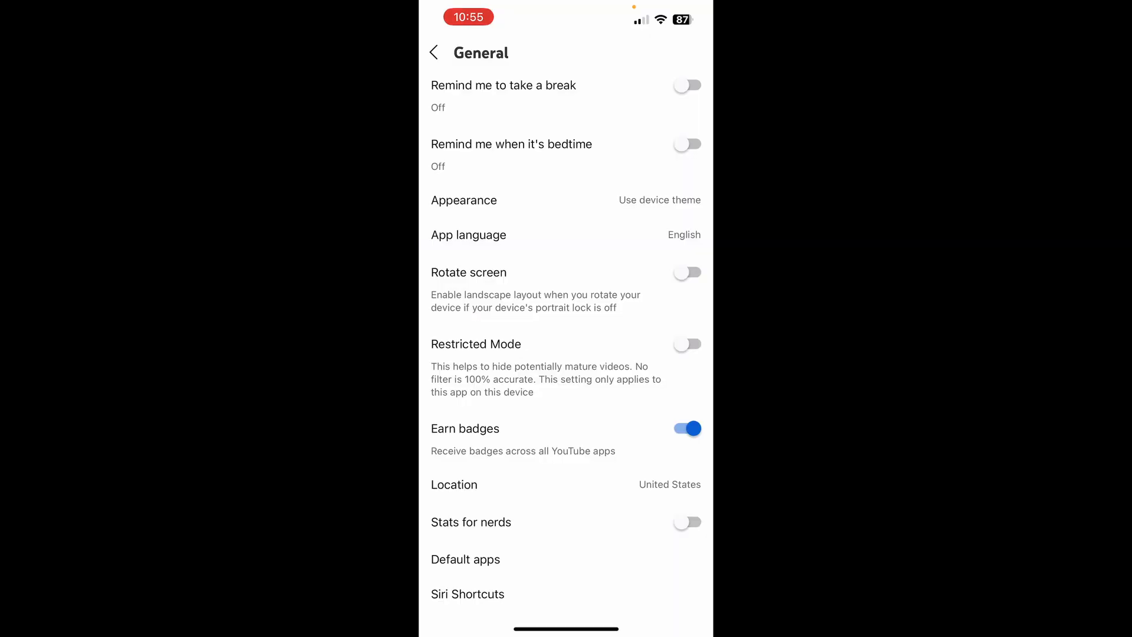
{"action": "left_click", "coordinate": [453, 485]}
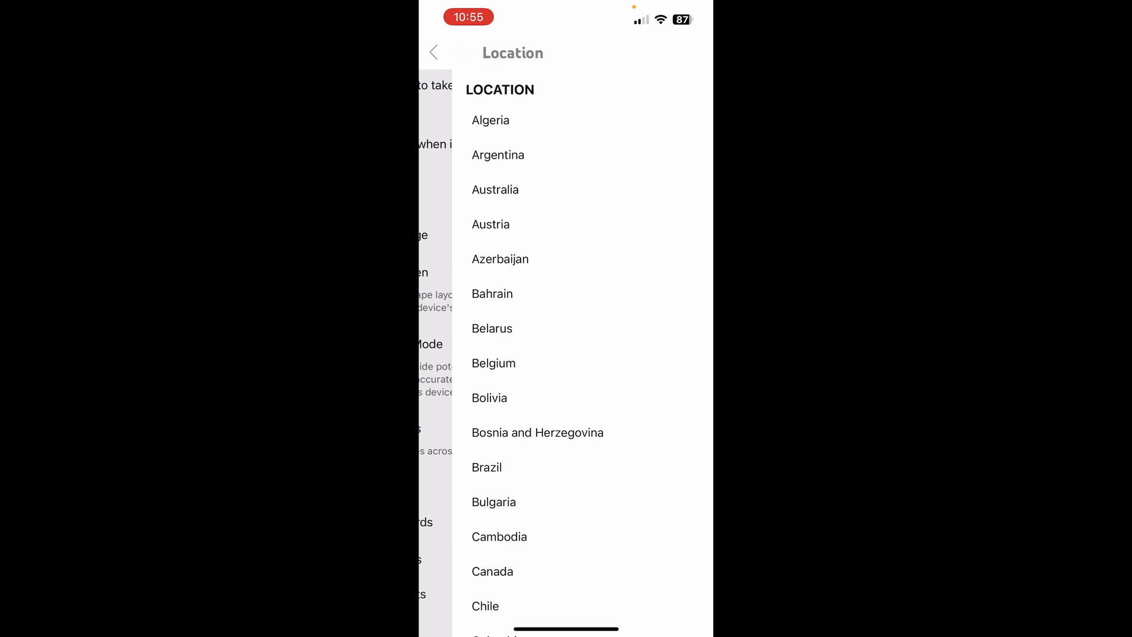
{"action": "left_click", "coordinate": [434, 52]}
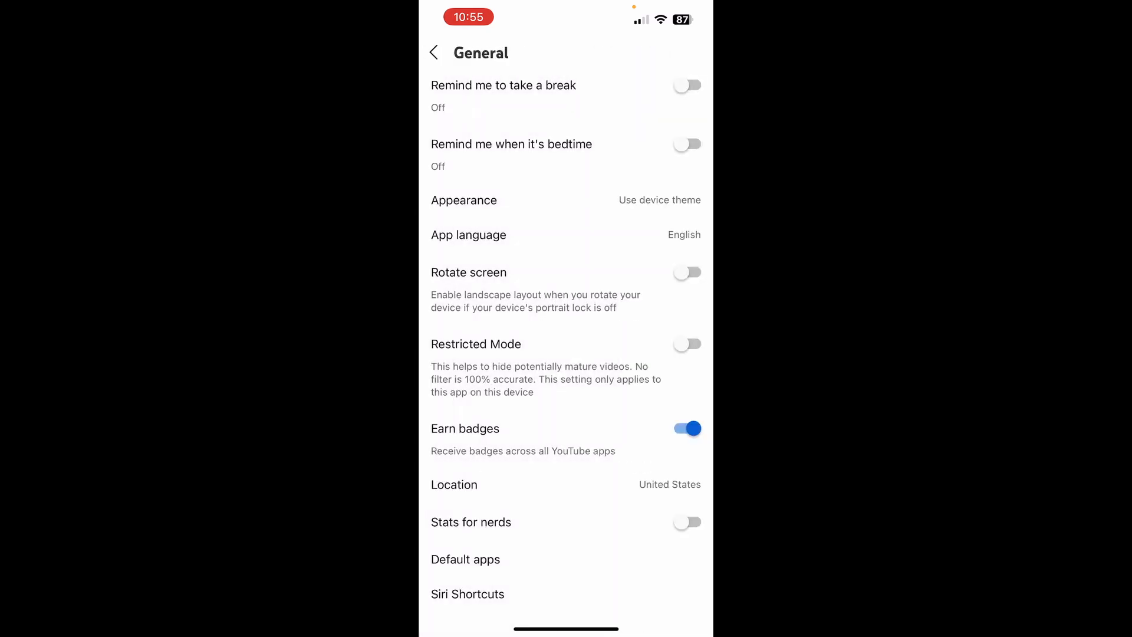
{"action": "left_click", "coordinate": [433, 52]}
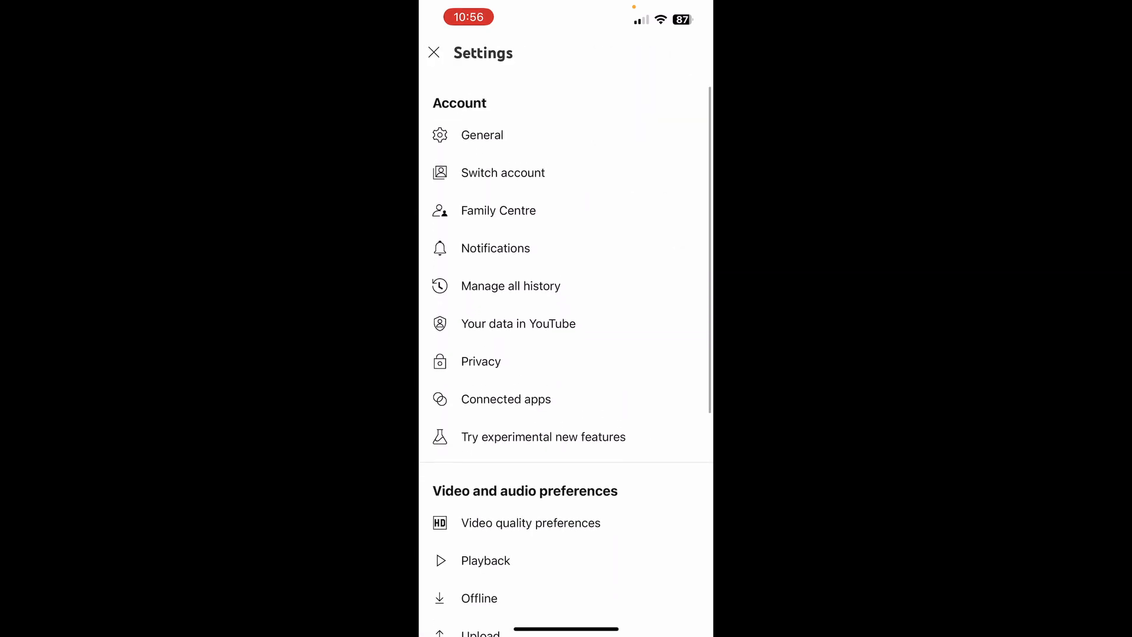
{"action": "scroll", "scroll_direction": "up", "scroll_amount": 3}
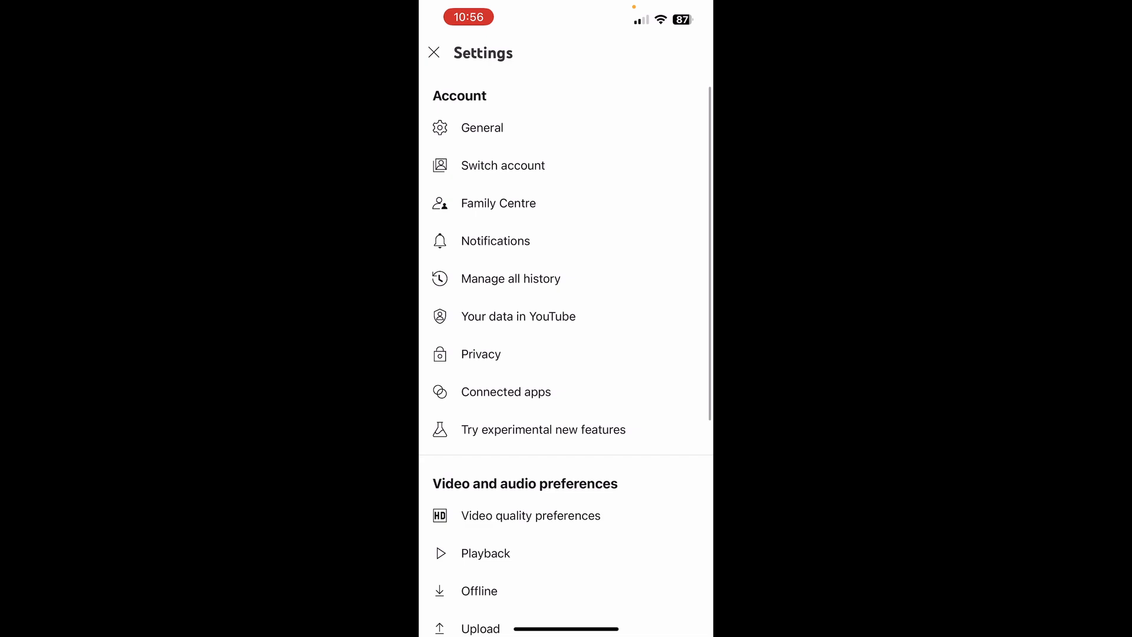
- Close YouTube settings to land back on the channel's Playlists page
{"action": "left_click", "coordinate": [434, 52]}
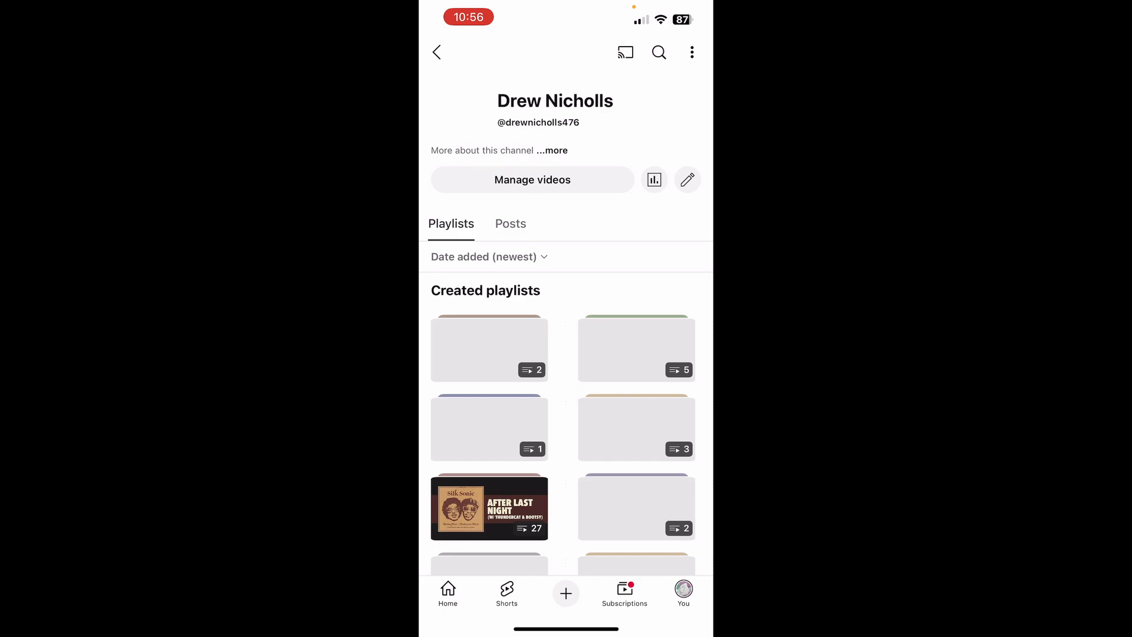
{"action": "scroll", "scroll_direction": "up", "scroll_amount": 3}
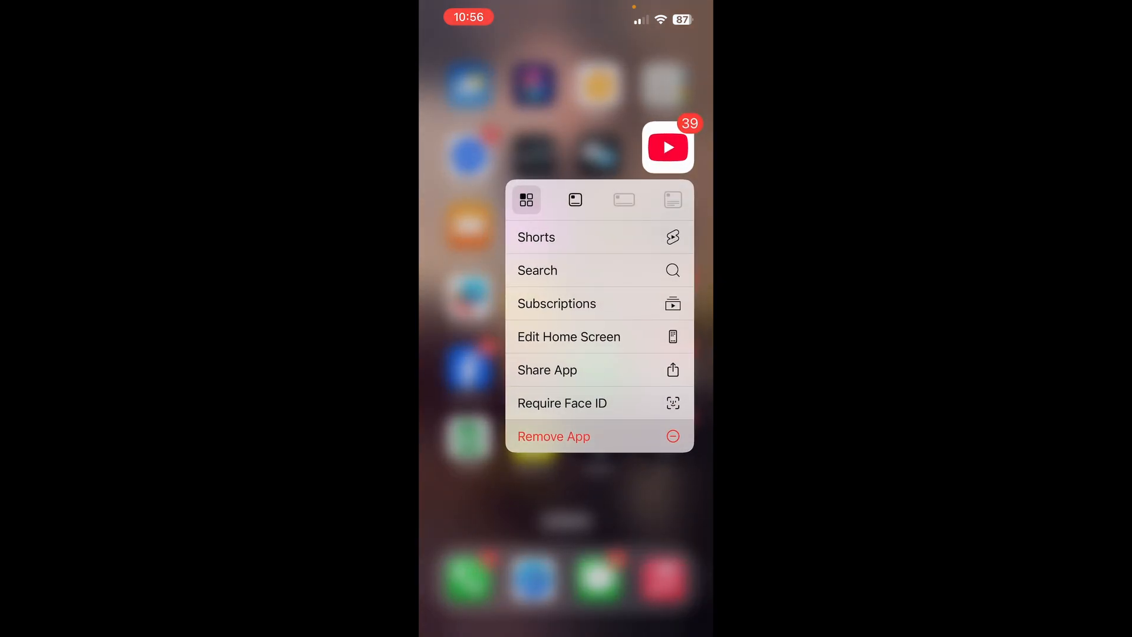
- Remove the YouTube app from the phone via its home-screen quick options
{"action": "left_click", "coordinate": [568, 336]}
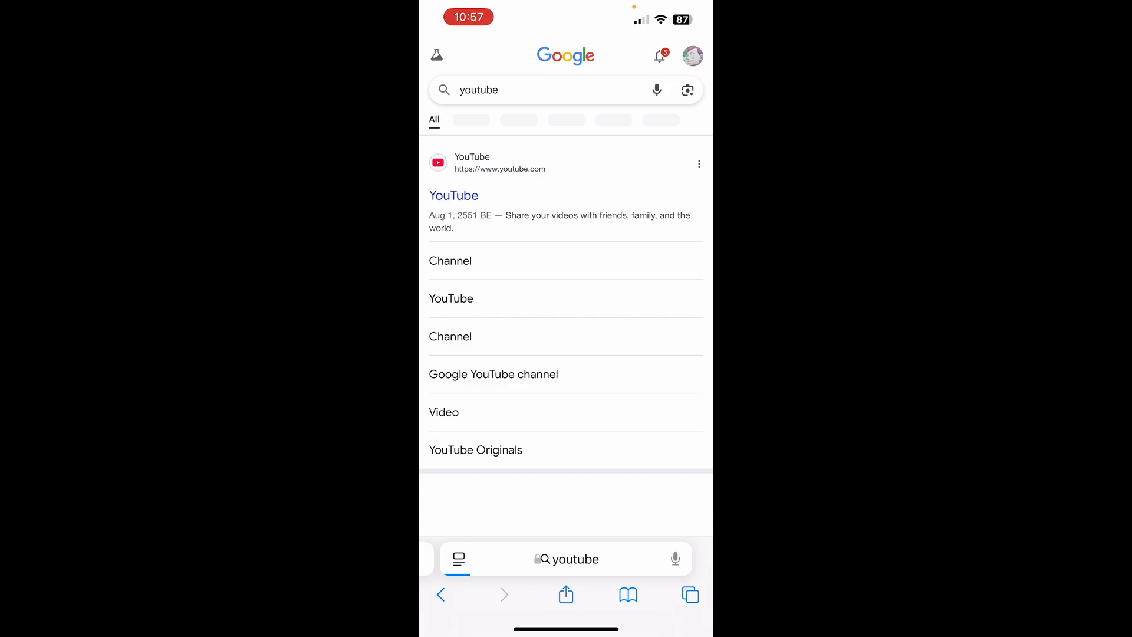
- Skim the Google results for 'youtube', then switch to the open Settings app
{"action": "scroll", "scroll_direction": "down", "scroll_amount": 3}
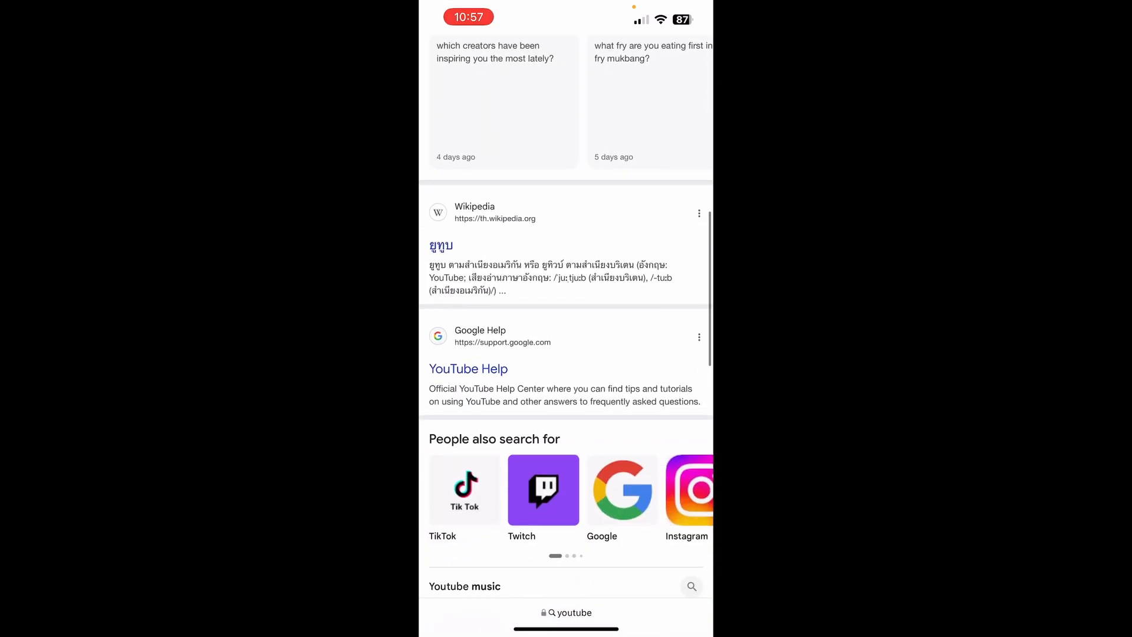
{"action": "scroll", "scroll_direction": "up", "scroll_amount": 3}
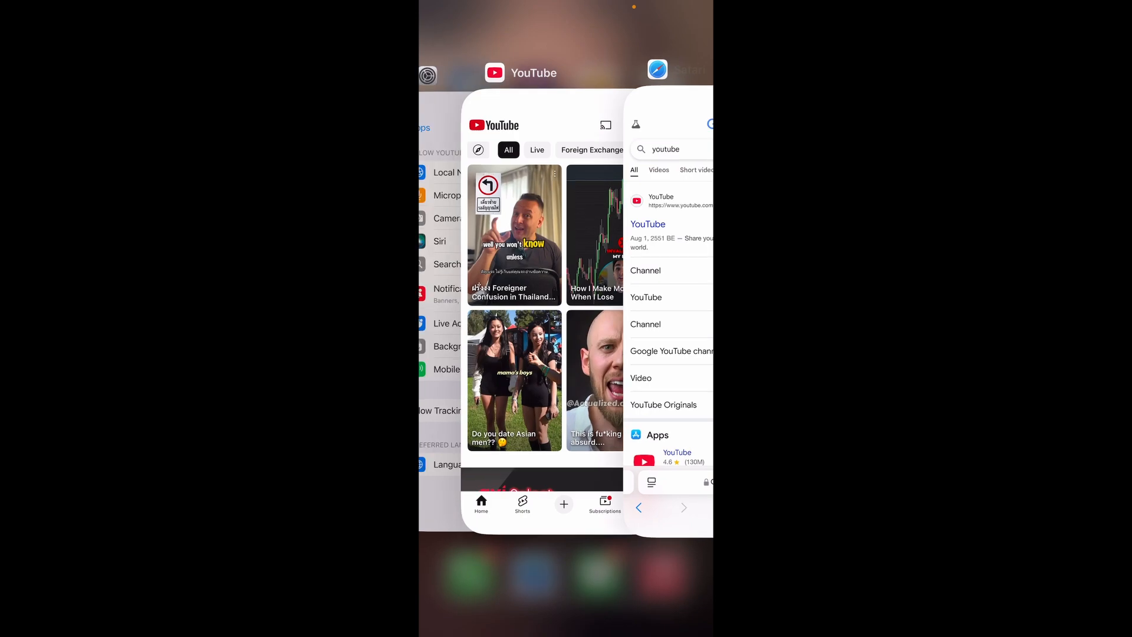
{"action": "left_click", "coordinate": [670, 317]}
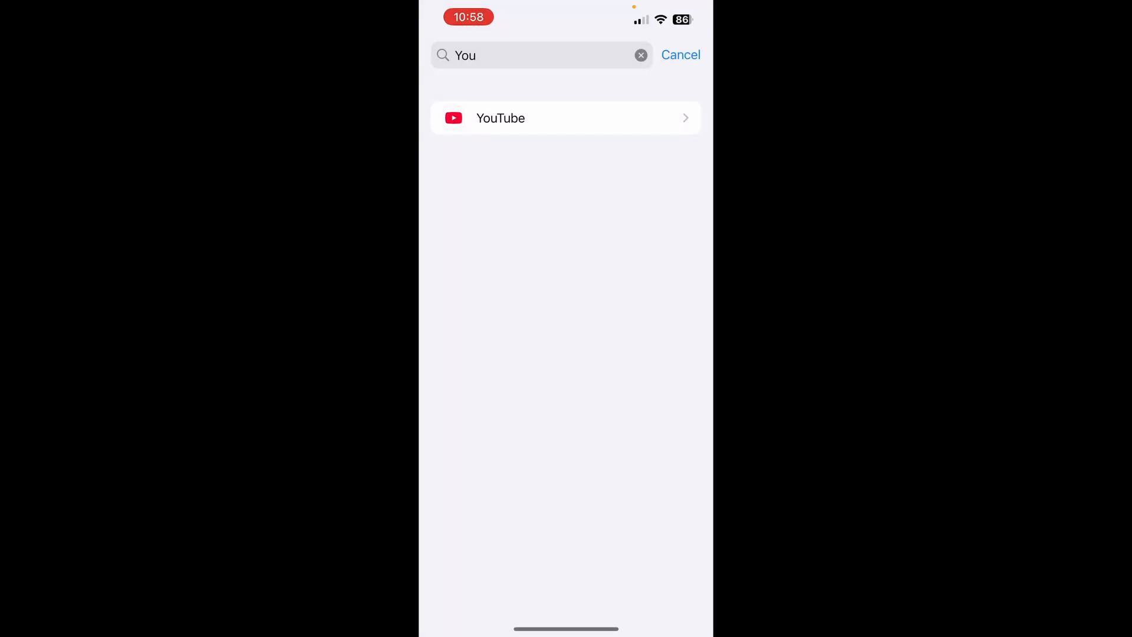
- Cancel the 'You' search showing YouTube and return to the main Settings list
{"action": "left_click", "coordinate": [680, 54]}
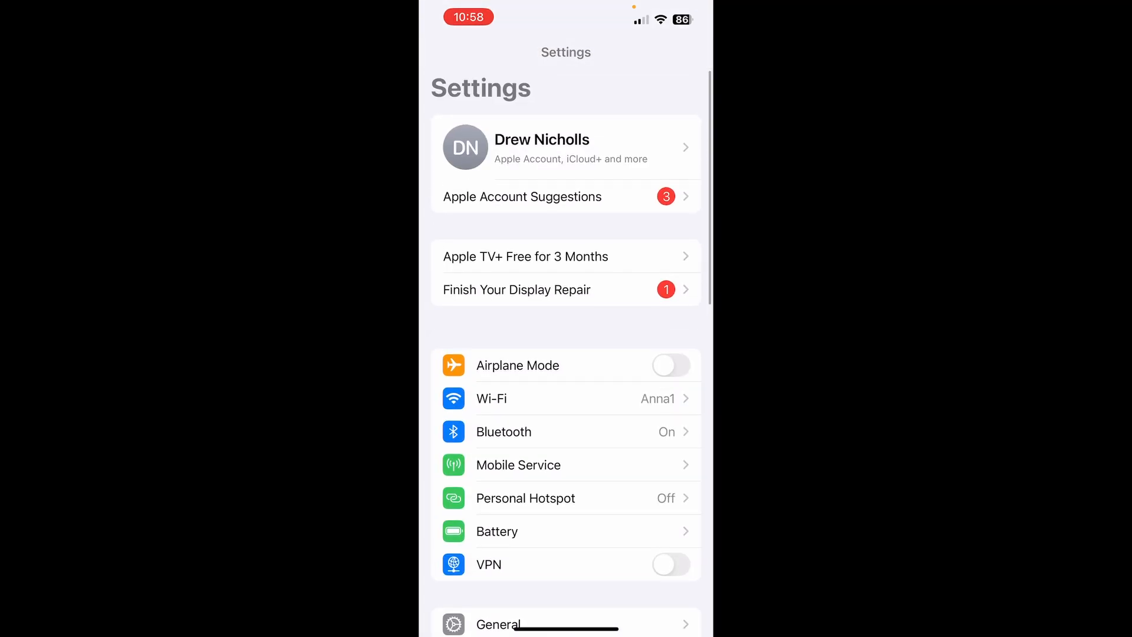
{"action": "scroll", "scroll_direction": "down", "scroll_amount": 3}
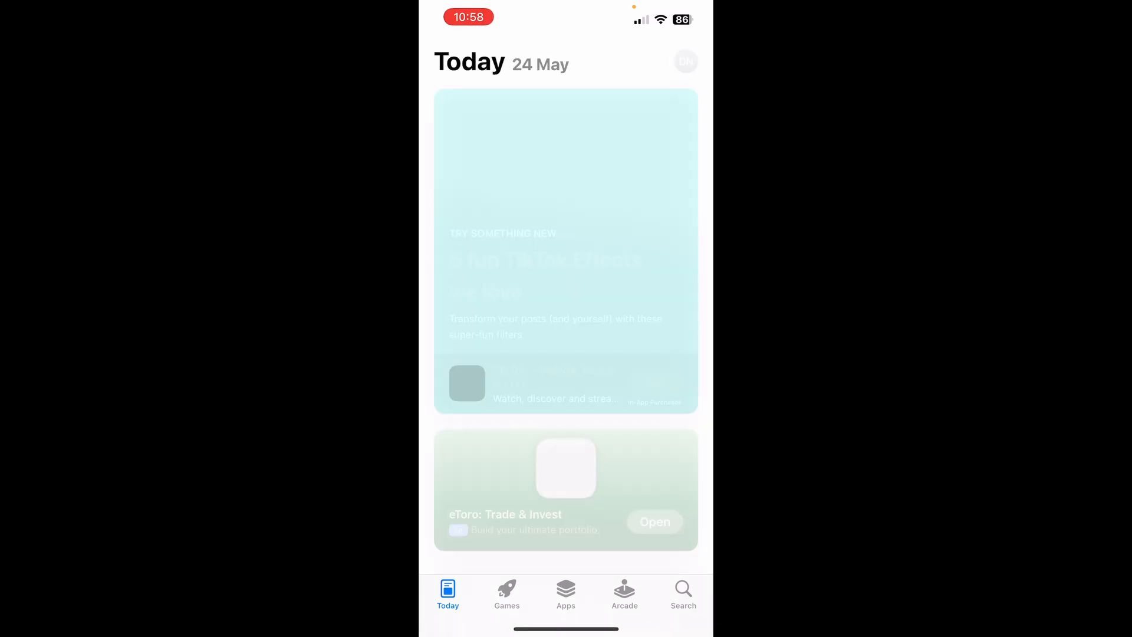
- Search the App Store for 'youtube' and start the YouTube app update
{"action": "left_click", "coordinate": [565, 593]}
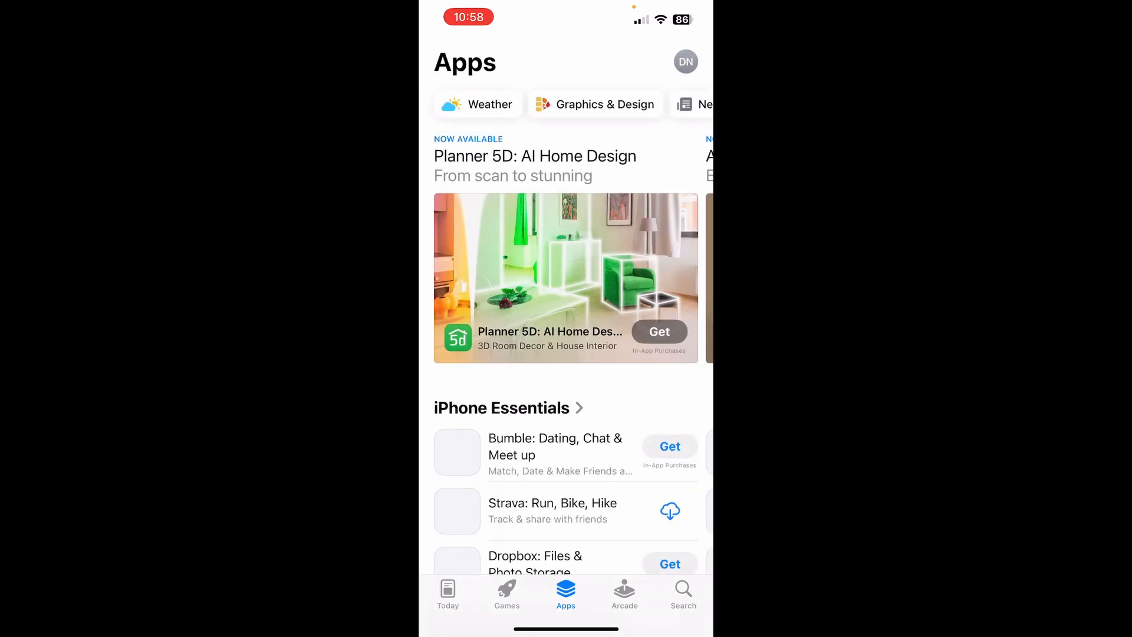
{"action": "left_click", "coordinate": [683, 592]}
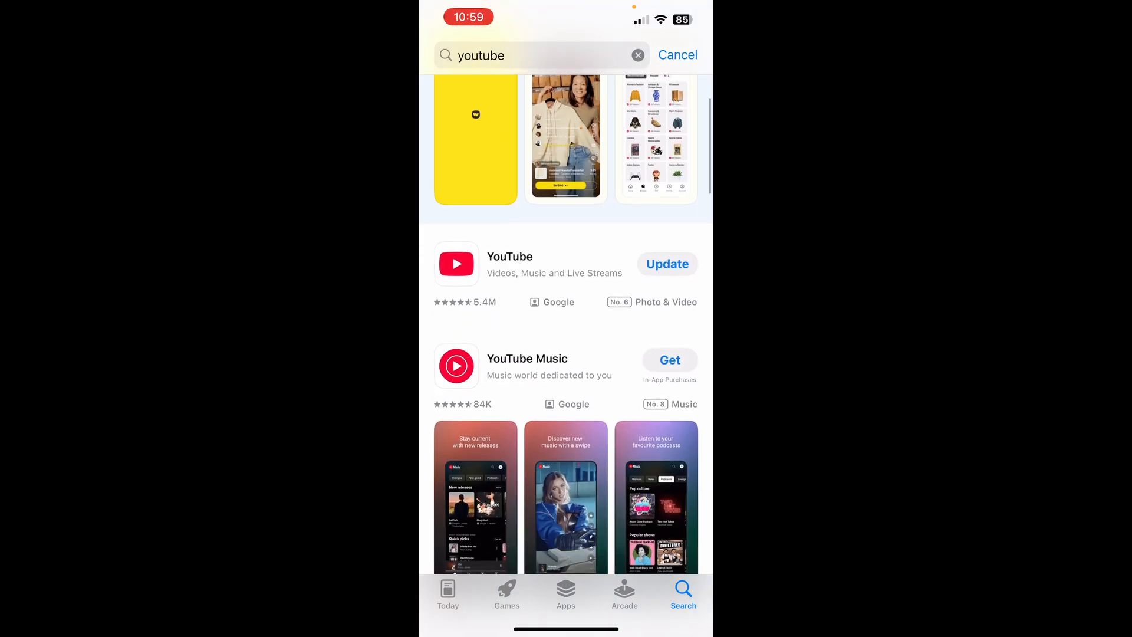
{"action": "left_click", "coordinate": [667, 263]}
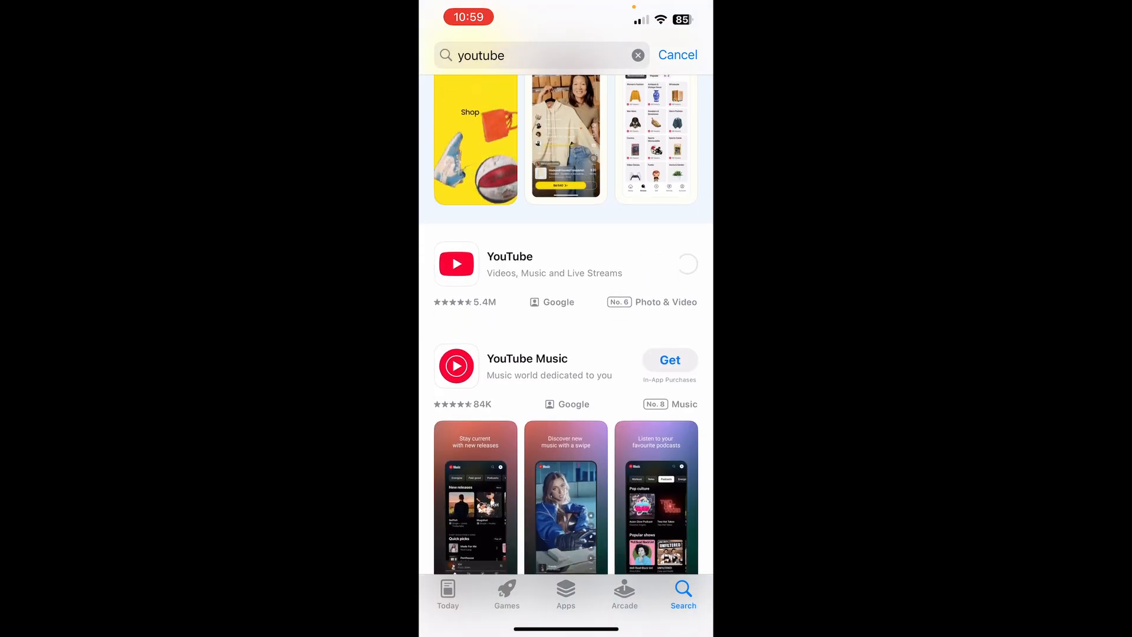